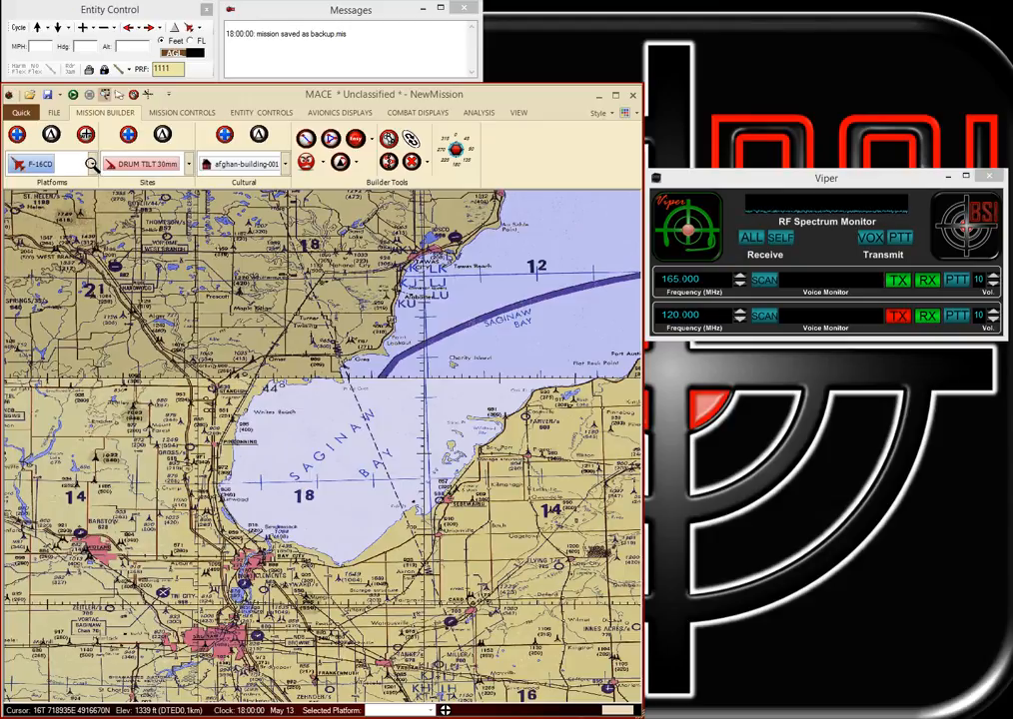
# Place a U.S. JTAC near Bay City and set its call sign to Playboy 33.
pyautogui.click(90, 163)
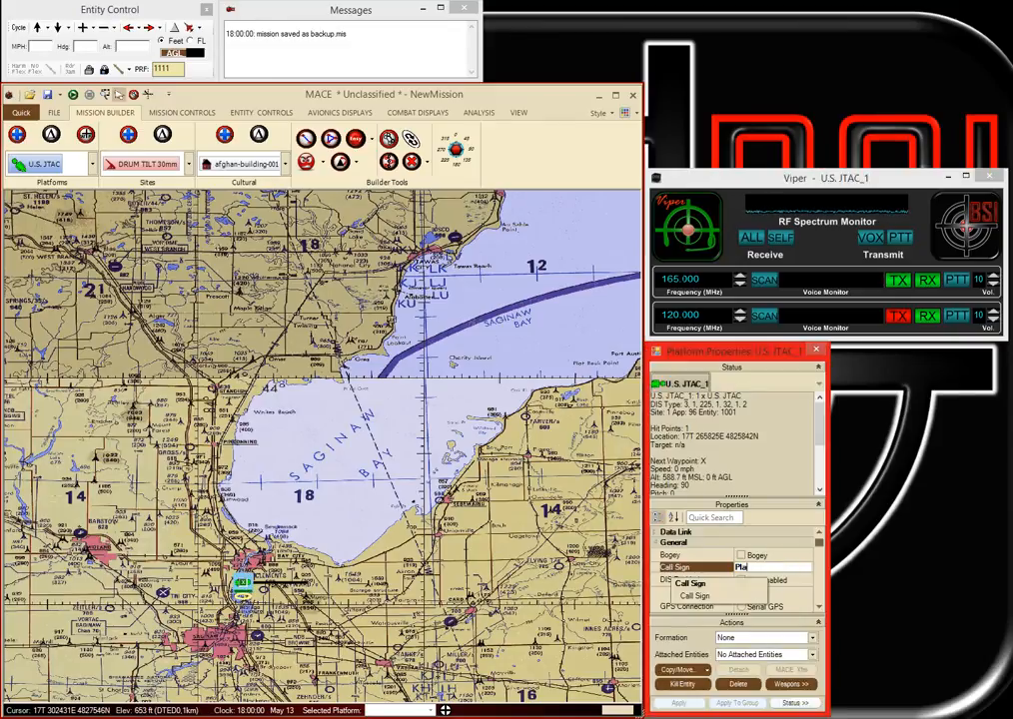
pyautogui.write('Playboy 33')
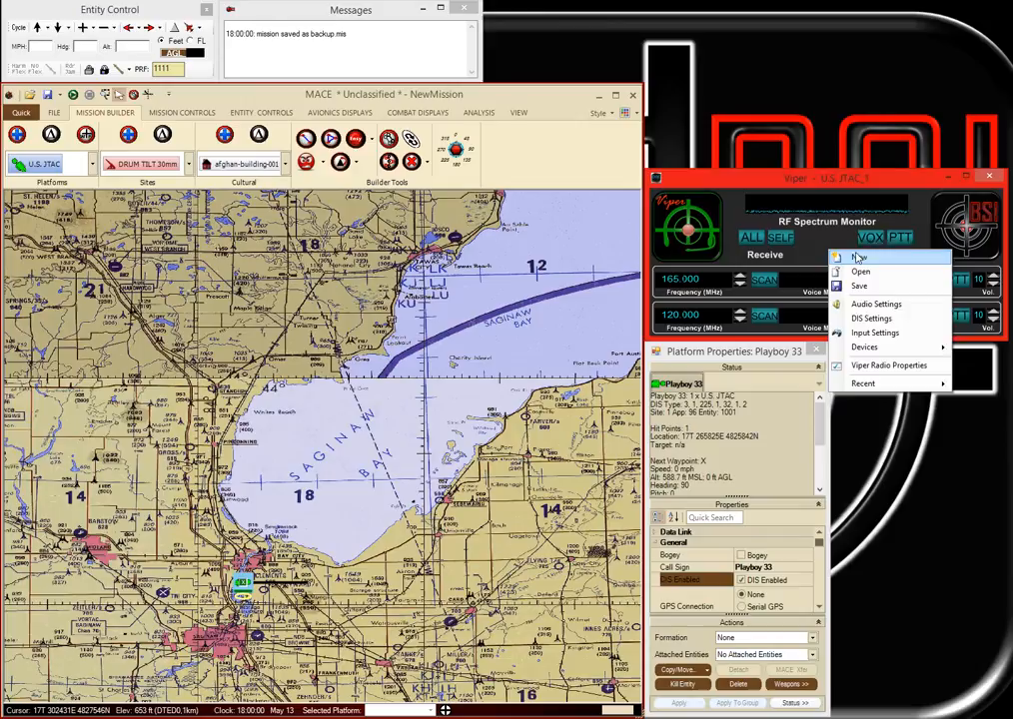
# Set Viper's DIS entity to Playboy 33 and close DIS Settings.
pyautogui.click(871, 317)
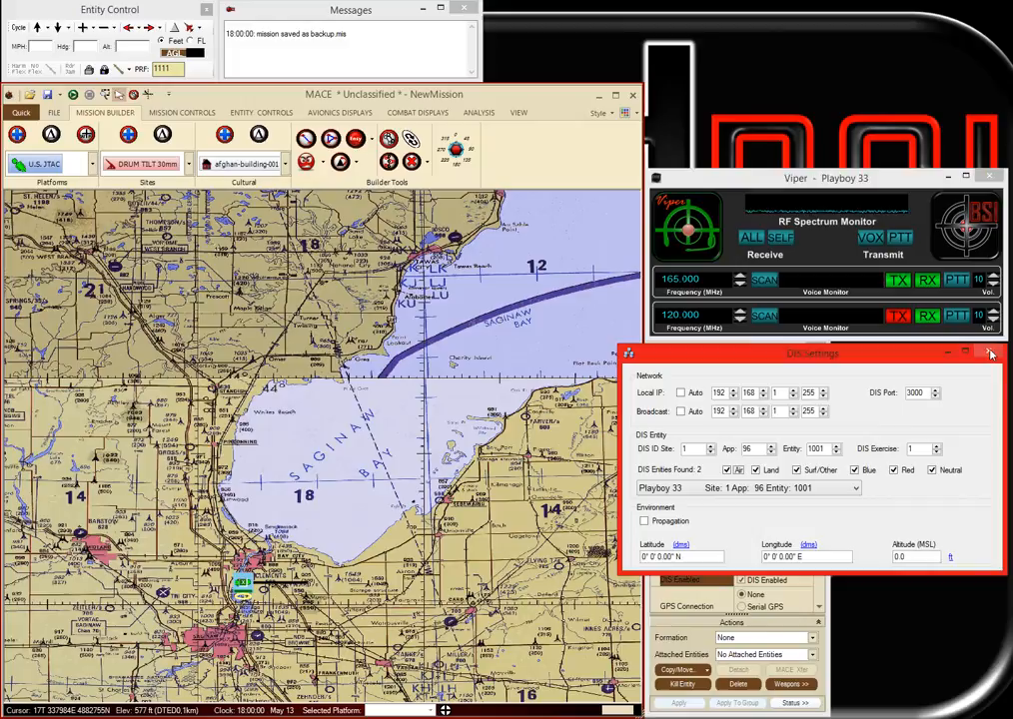
pyautogui.click(90, 163)
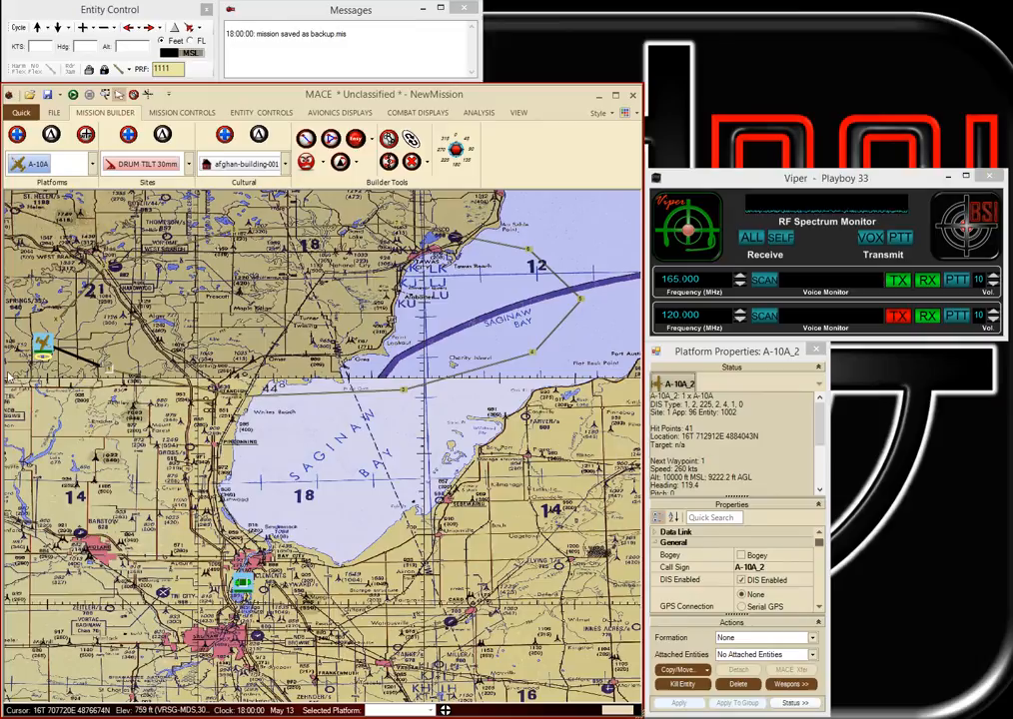
# Pick the A-10A from the aircraft platforms list to add it over Saginaw Bay.
pyautogui.click(10, 163)
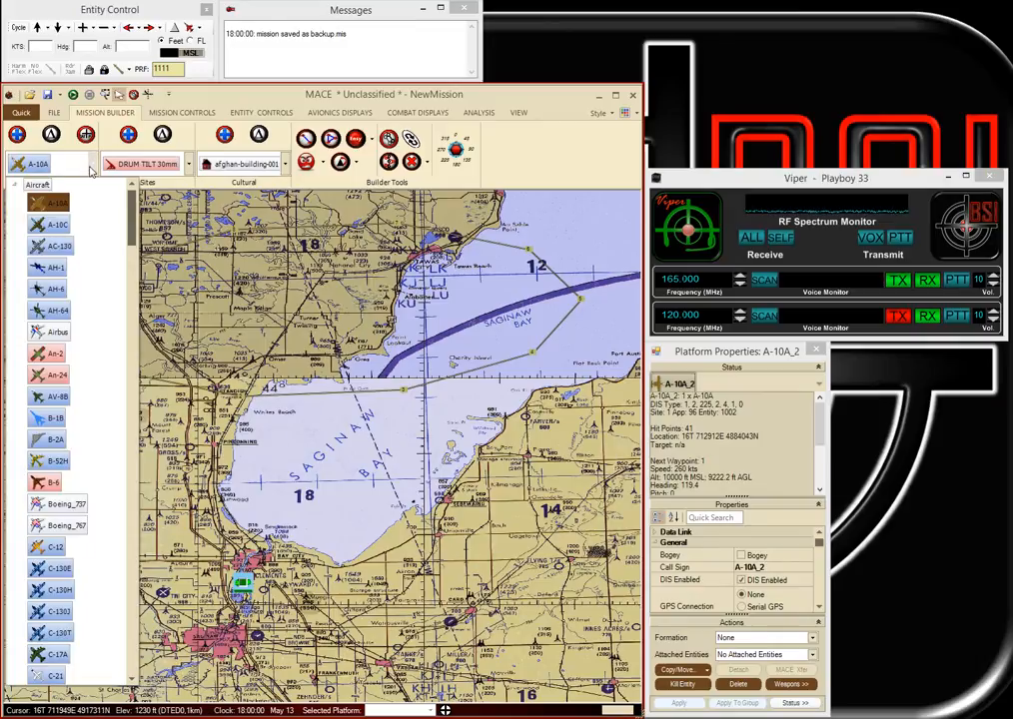
pyautogui.scroll(-3)
pyautogui.write('Hog 3 4')
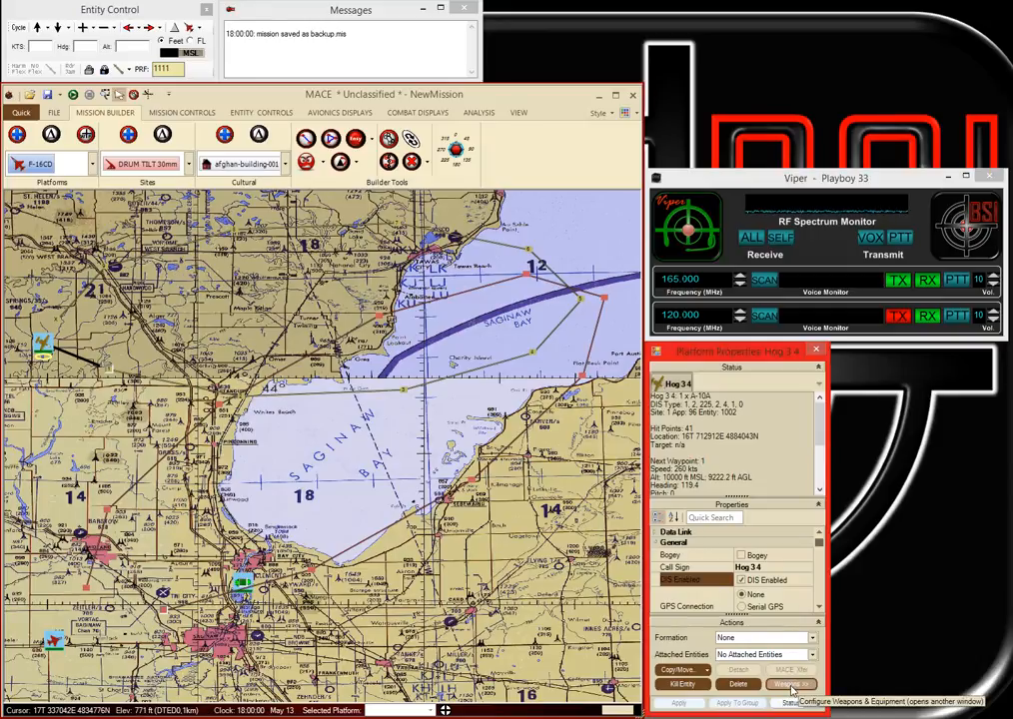
# Show Hog 3 4's weapons and equipment list.
pyautogui.click(769, 684)
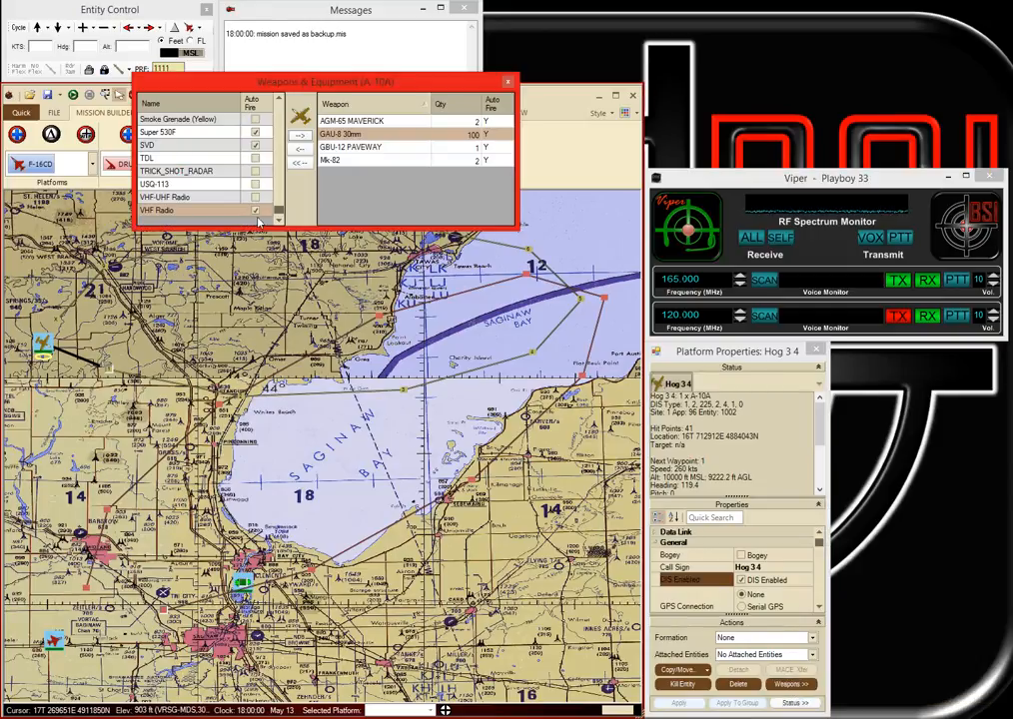